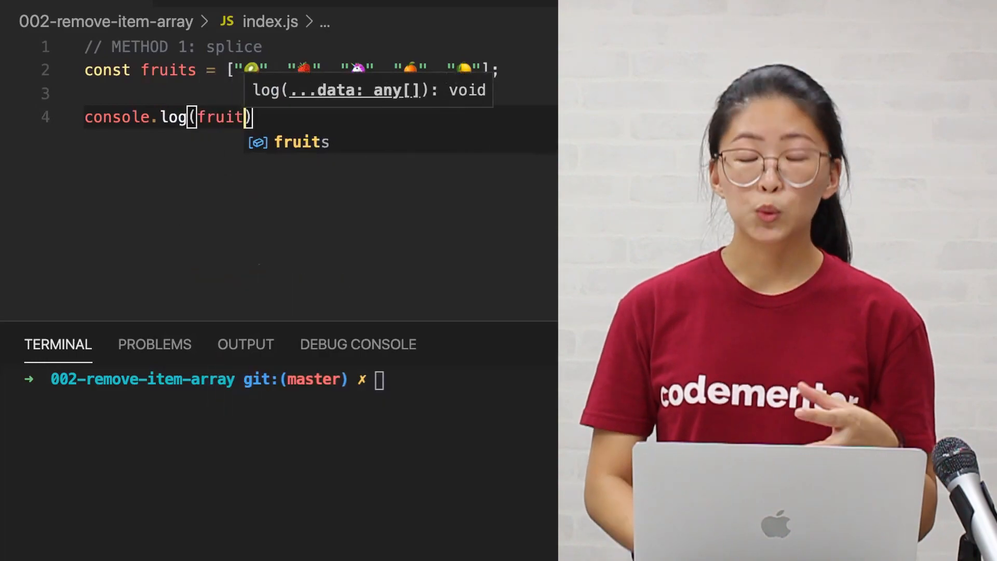
Log fruits, then log fruits.splice(2, 1) to remove the unicorn at index 2.
{"action": "key", "text": "Tab"}
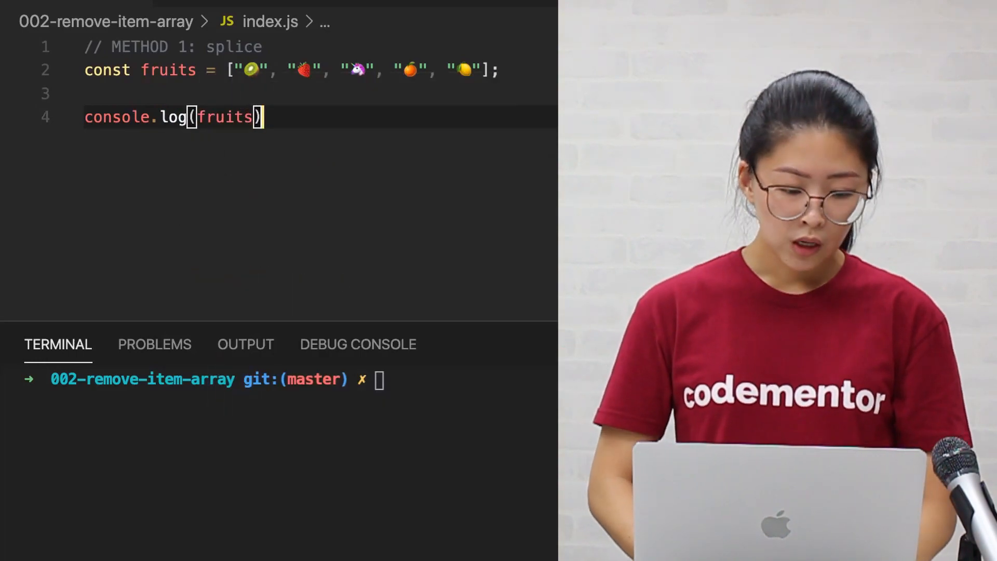
{"action": "type", "text": "conso"}
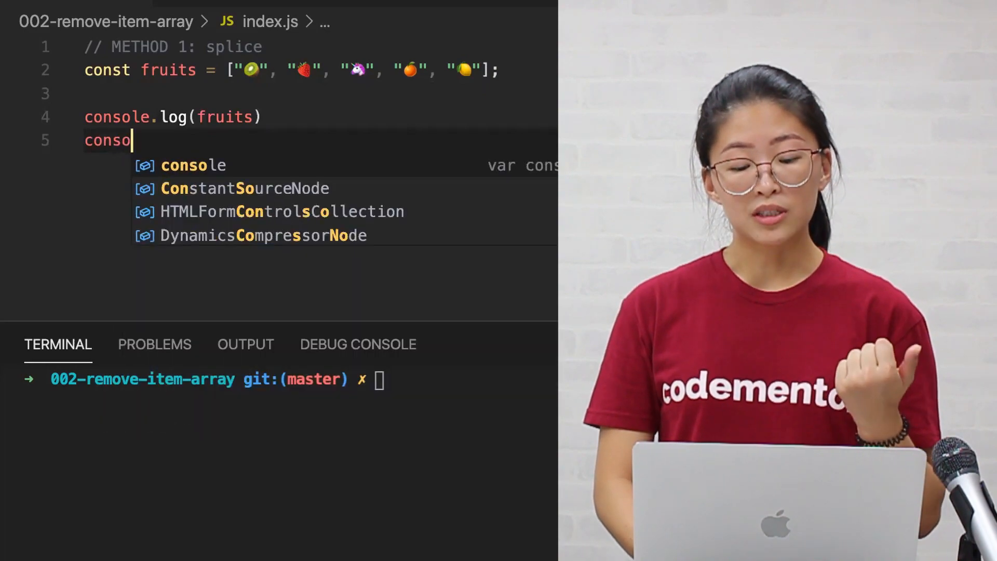
{"action": "type", "text": "le.log(f"}
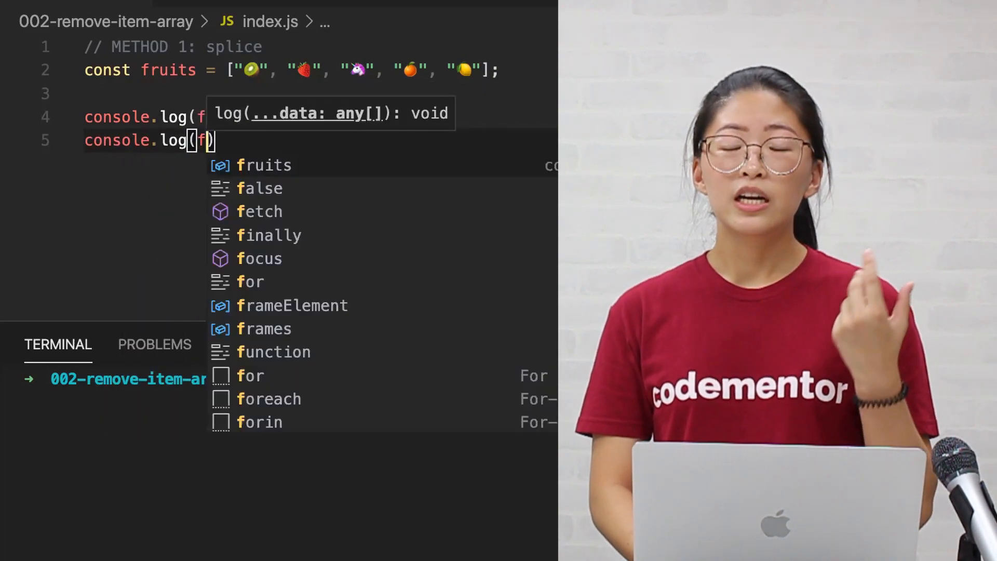
{"action": "type", "text": "ruits.splice"}
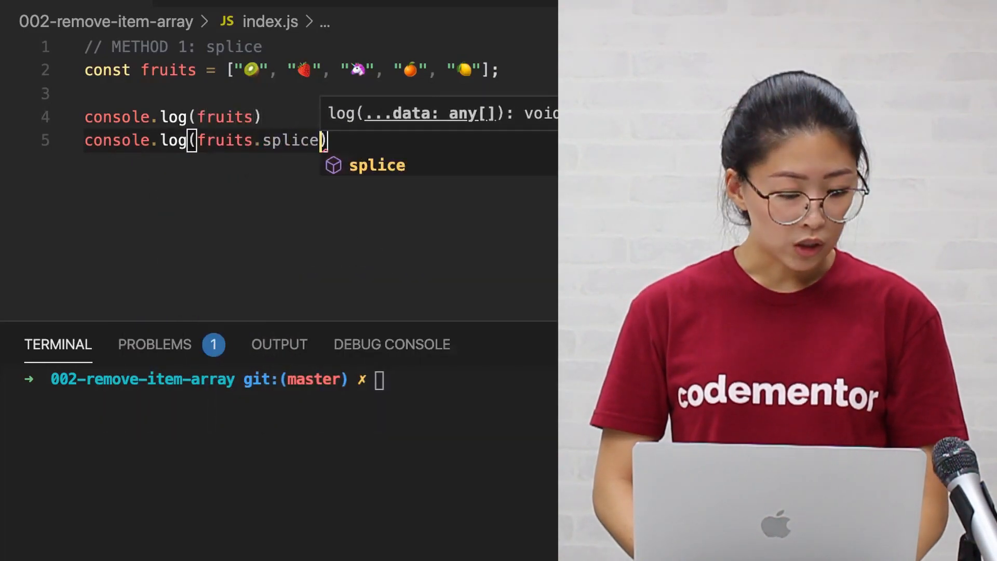
{"action": "type", "text": "(2,"}
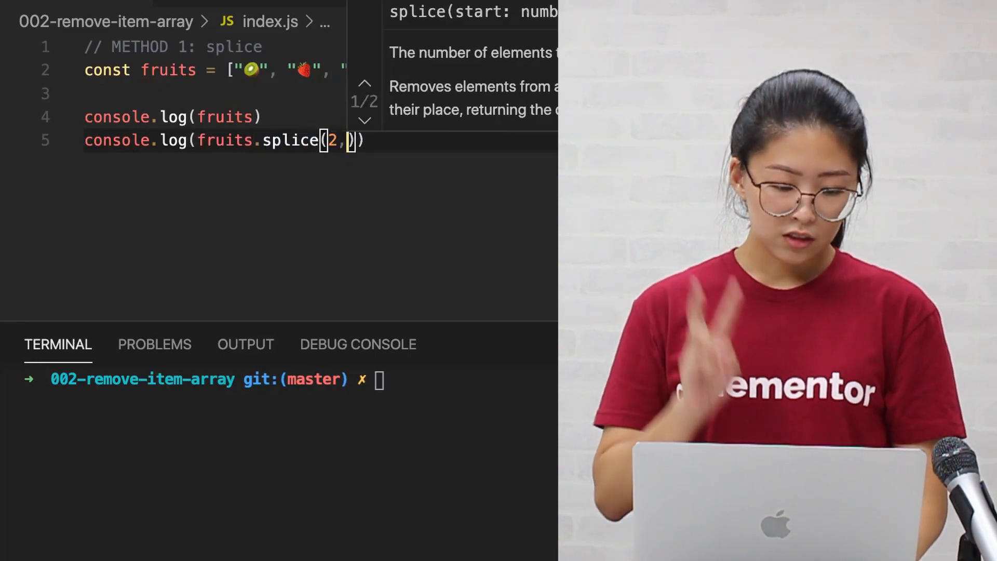
{"action": "type", "text": "1"}
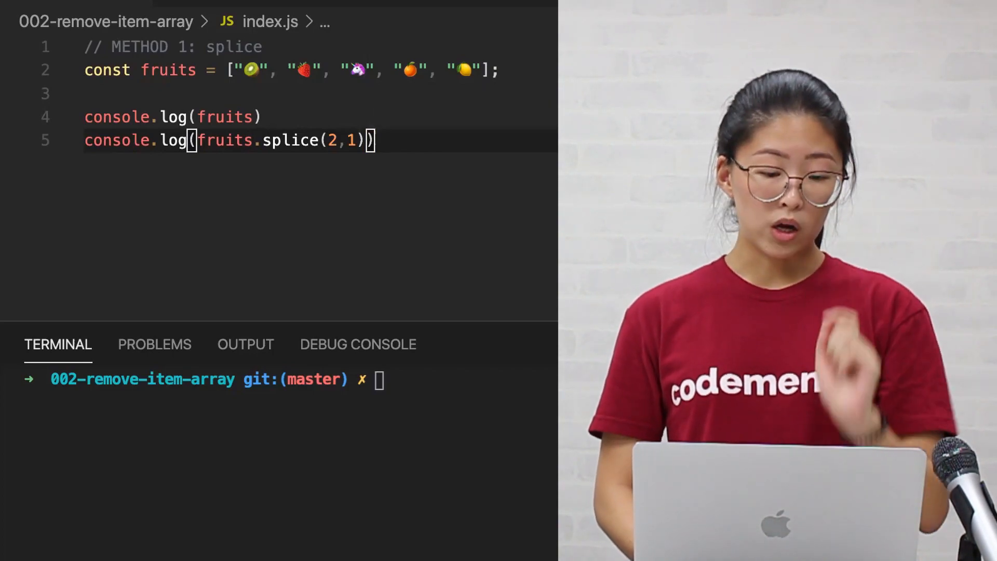
Log fruits again after the splice and enter node index in the terminal.
{"action": "type", "text": "console."}
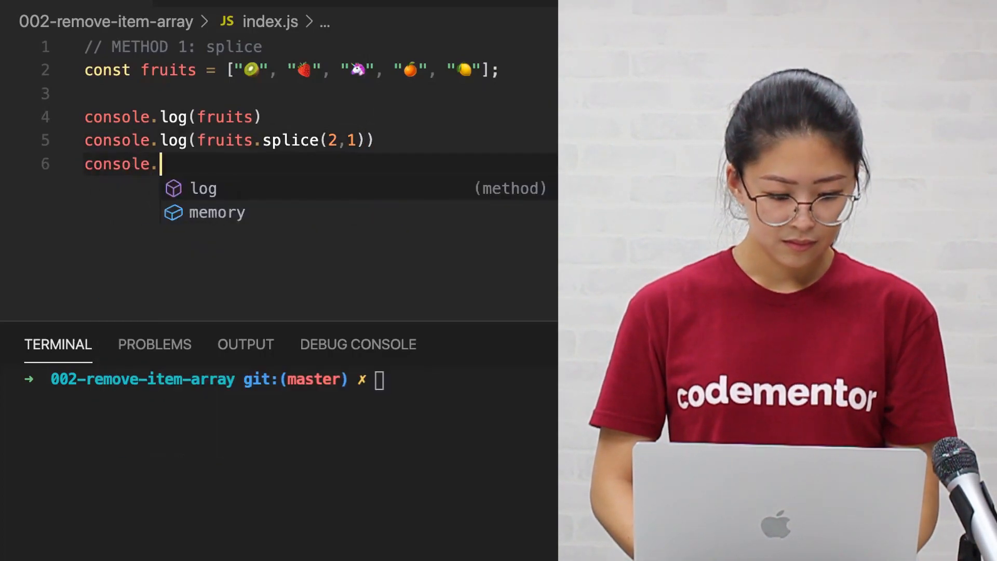
{"action": "type", "text": "log(fruits"}
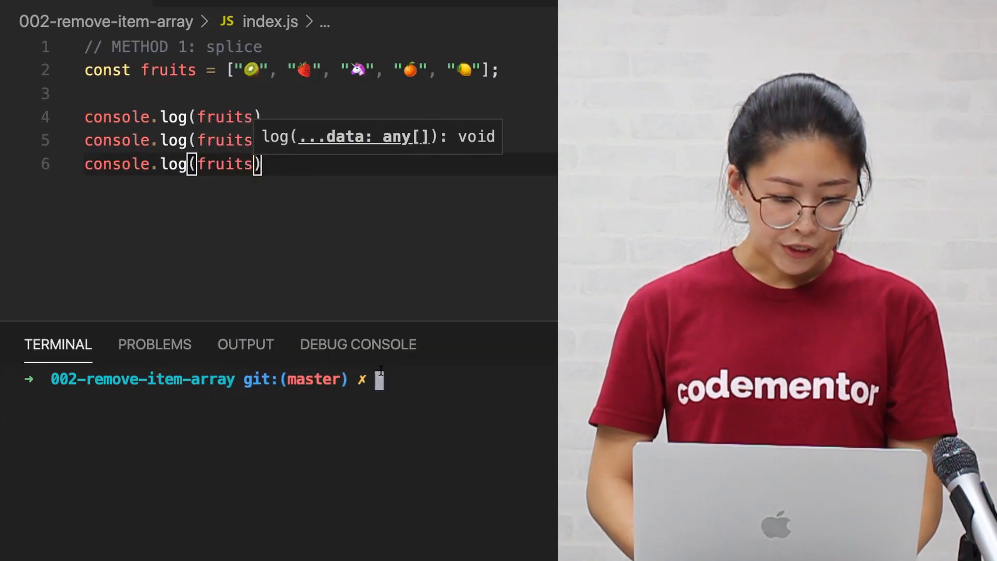
{"action": "type", "text": "node index"}
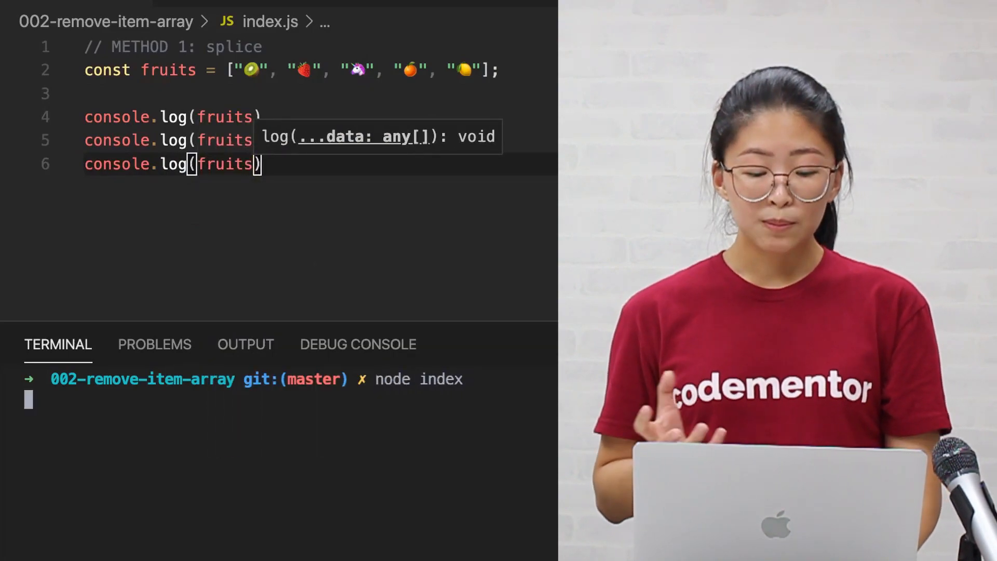
Run node index to show the unicorn removed, then write .splice(2,1) for Method 2.
{"action": "key", "text": "Enter"}
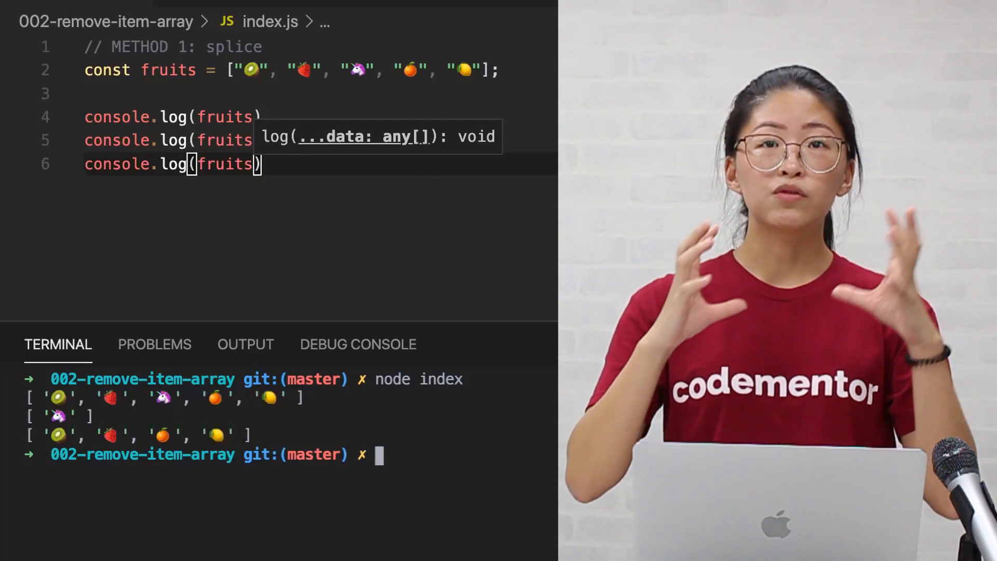
{"action": "type", "text": ".splice(2,1)"}
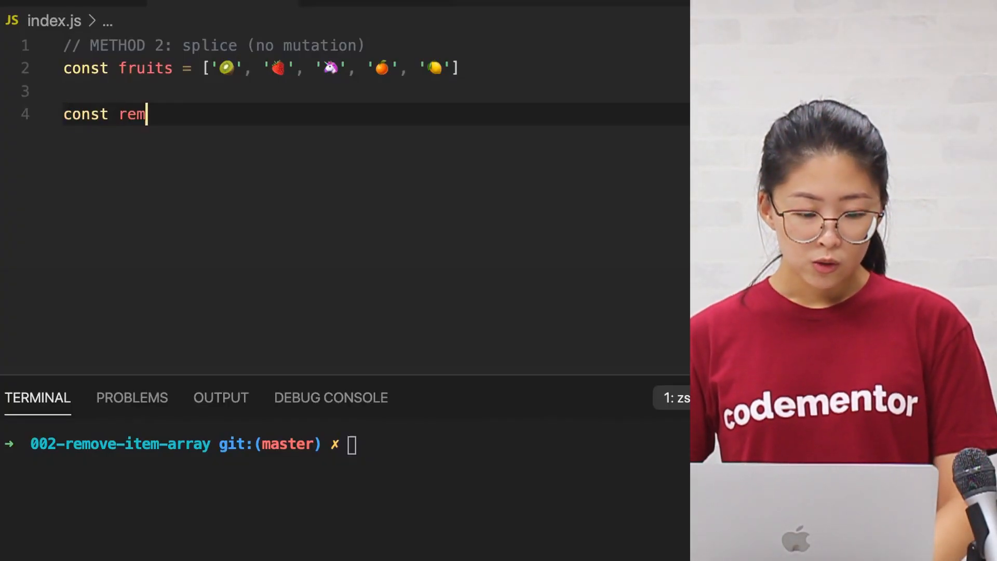
Define removeItem(arr, item) as an arrow function that copies arr into newArray.
{"action": "type", "text": "oveItem = ()"}
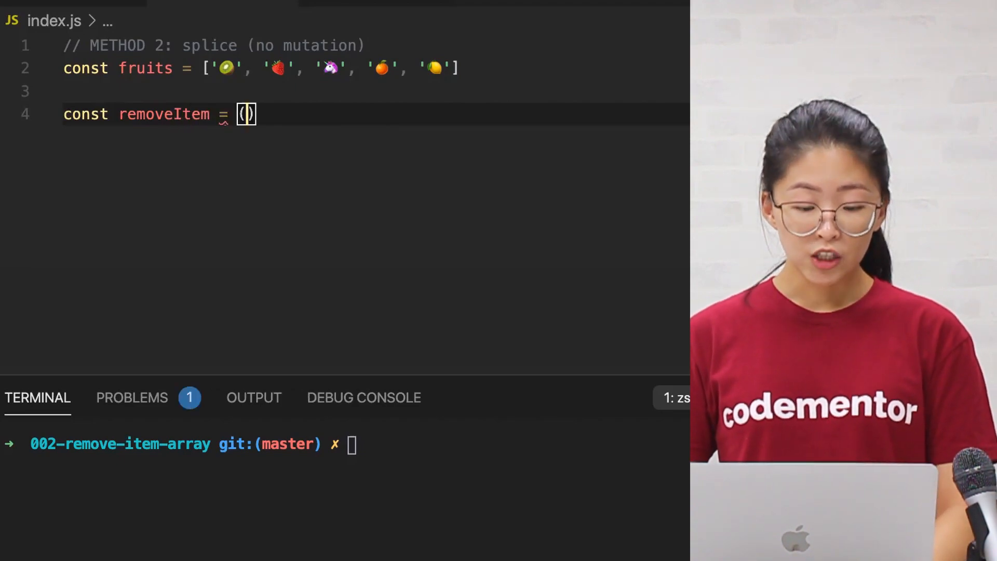
{"action": "type", "text": "arr, item"}
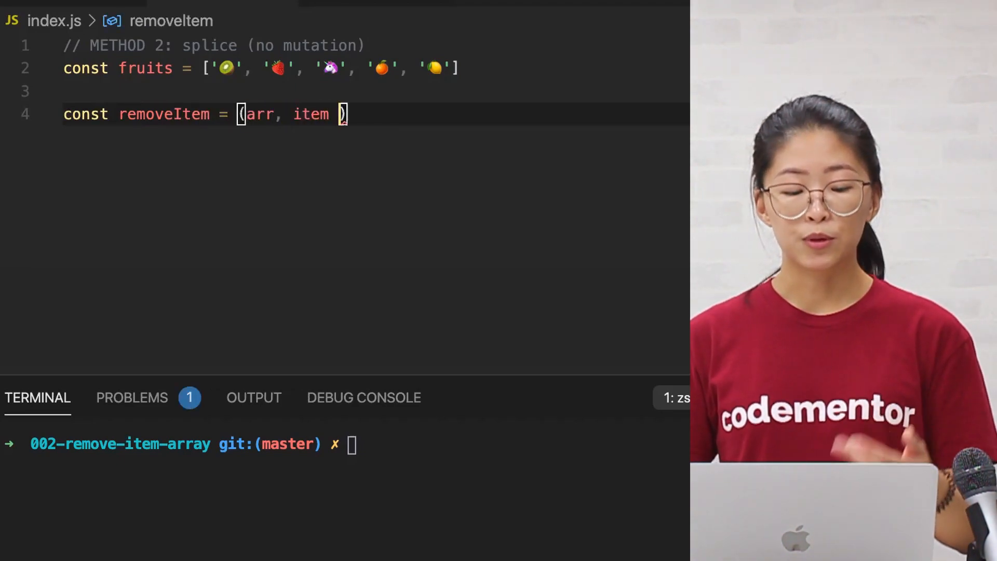
{"action": "type", "text": "=> {}"}
{"action": "type", "text": "let ne"}
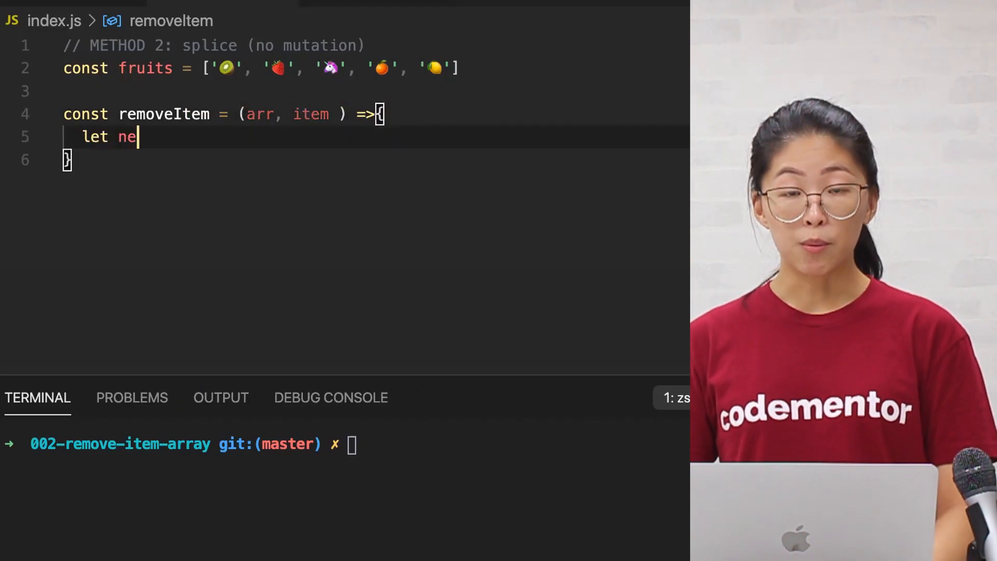
{"action": "type", "text": "wArray"}
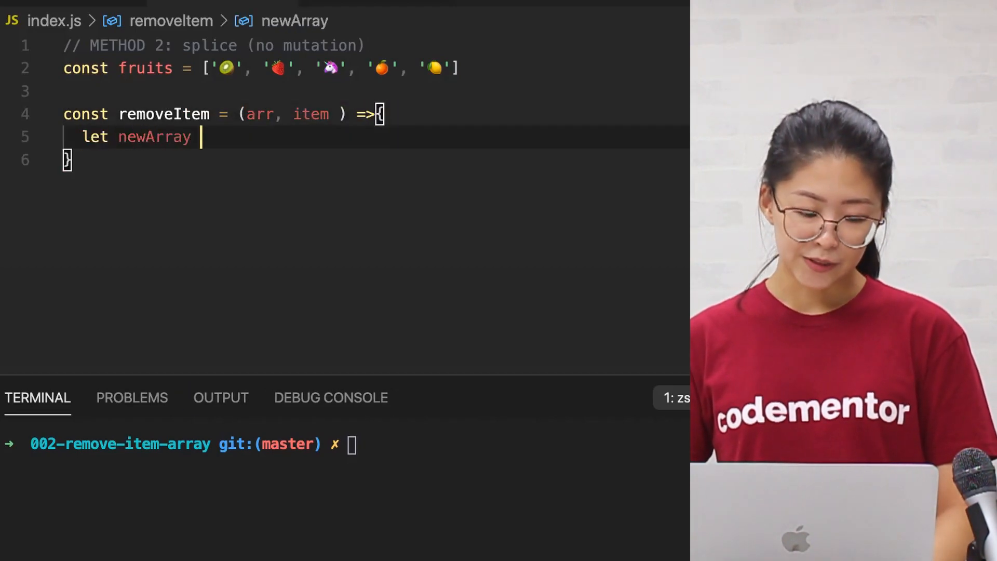
{"action": "type", "text": "= [...arr"}
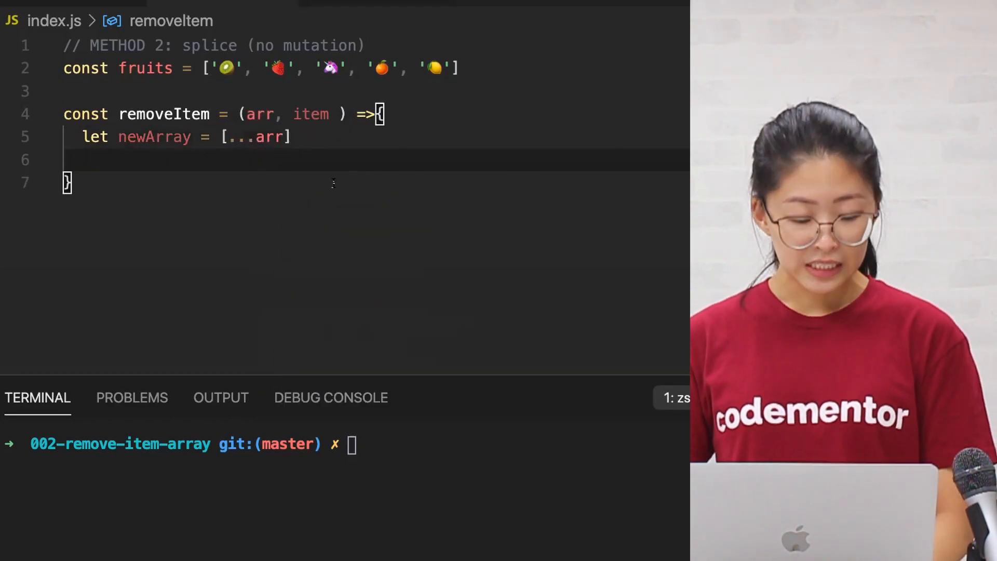
Find the item's index in newArray with findIndex and begin an if(index) check.
{"action": "type", "text": "const index = new"}
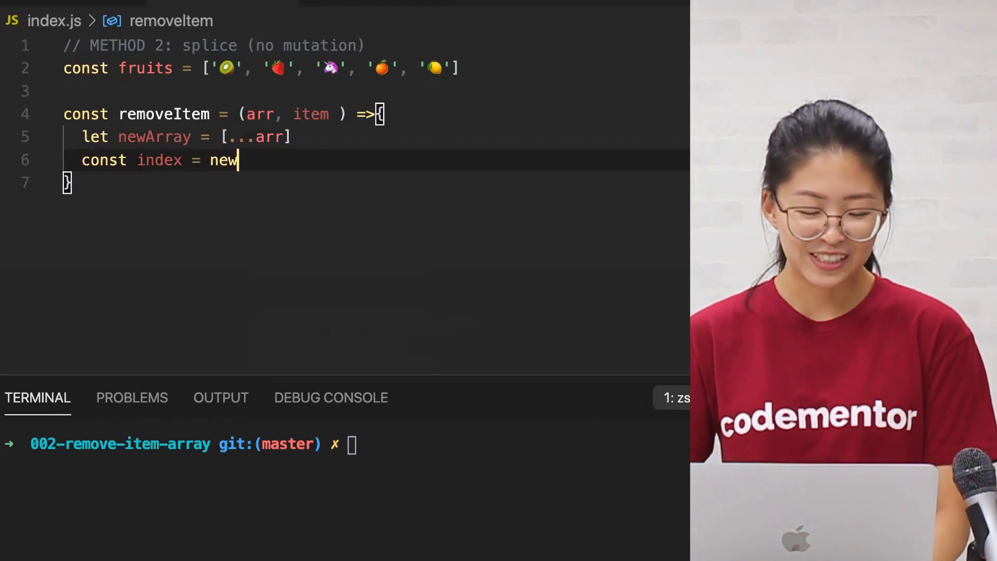
{"action": "type", "text": "Array."}
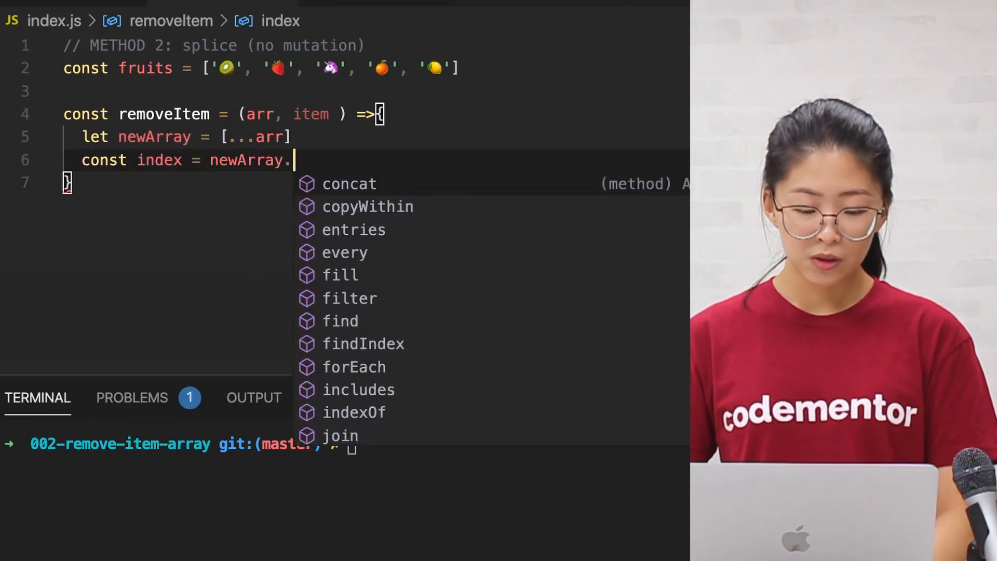
{"action": "type", "text": "findIndex"}
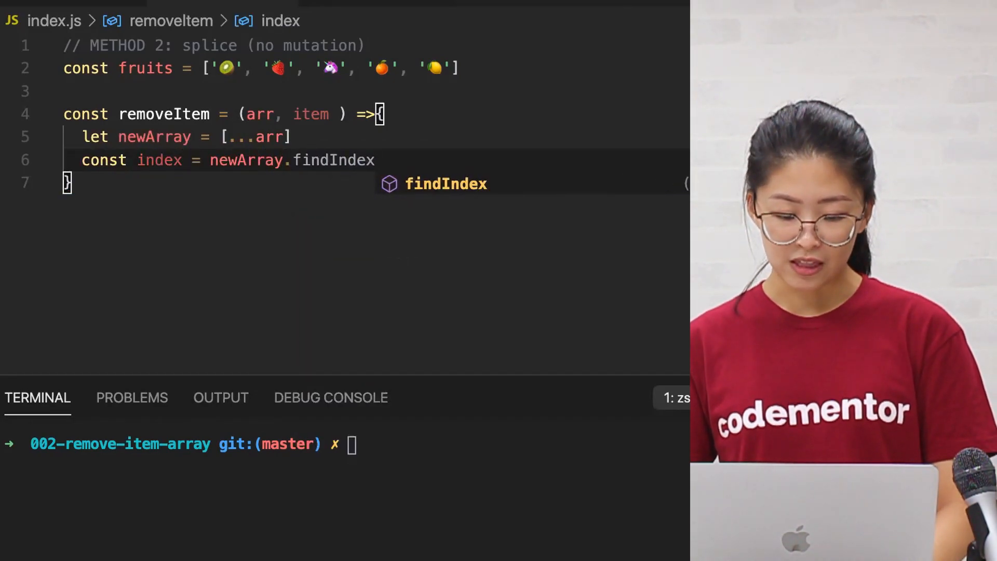
{"action": "type", "text": "(item"}
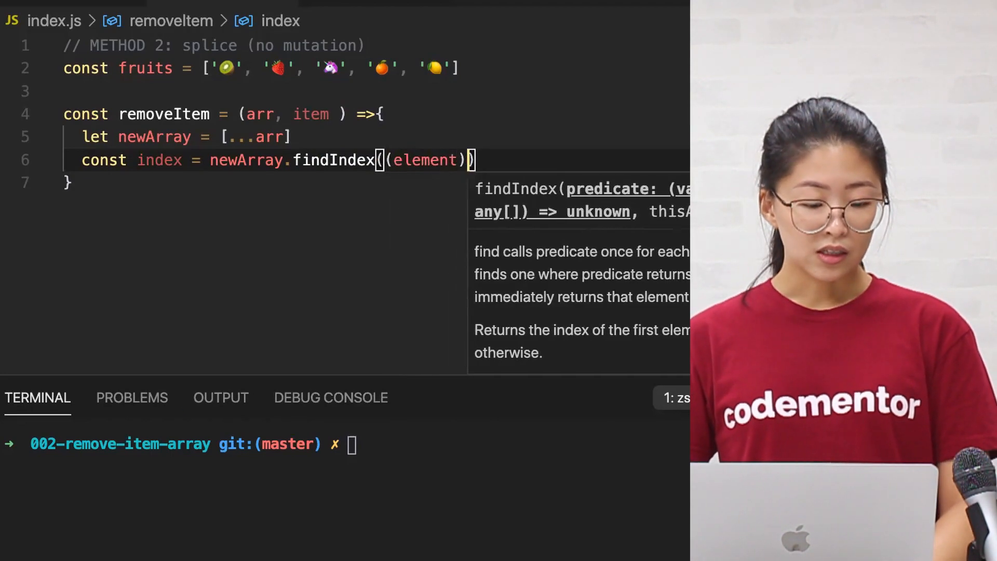
{"action": "type", "text": "=> element =="}
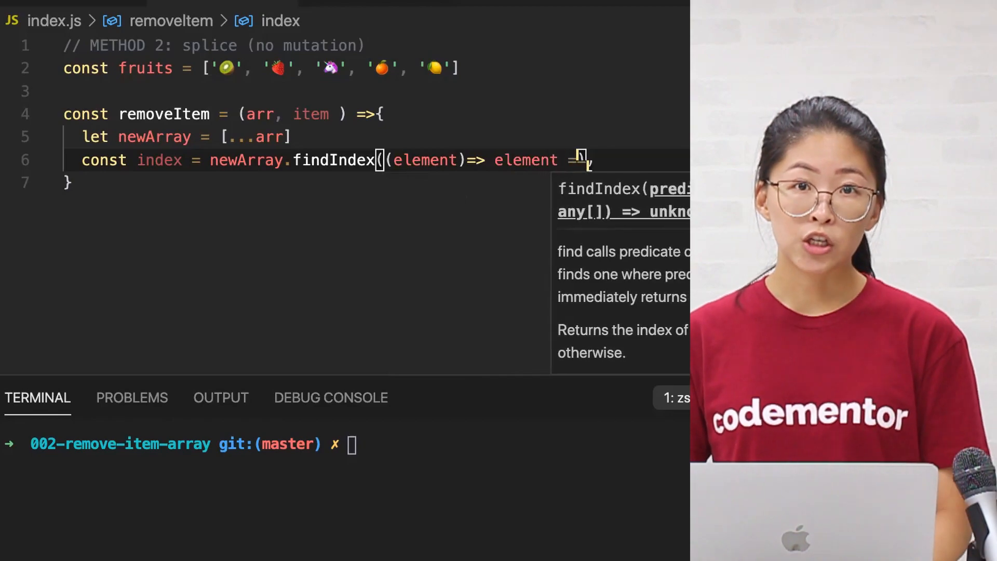
{"action": "type", "text": "==item)"}
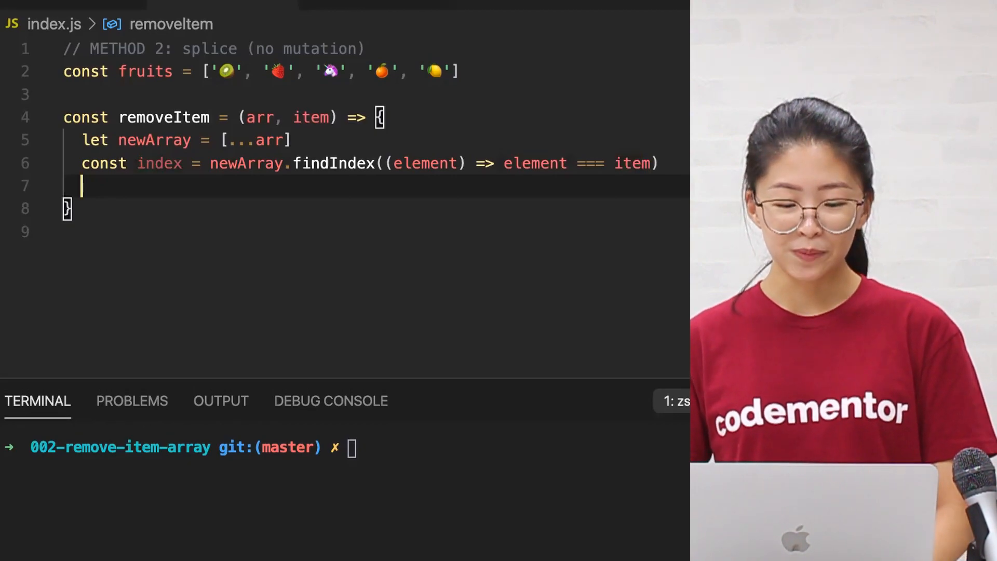
{"action": "type", "text": "if(index"}
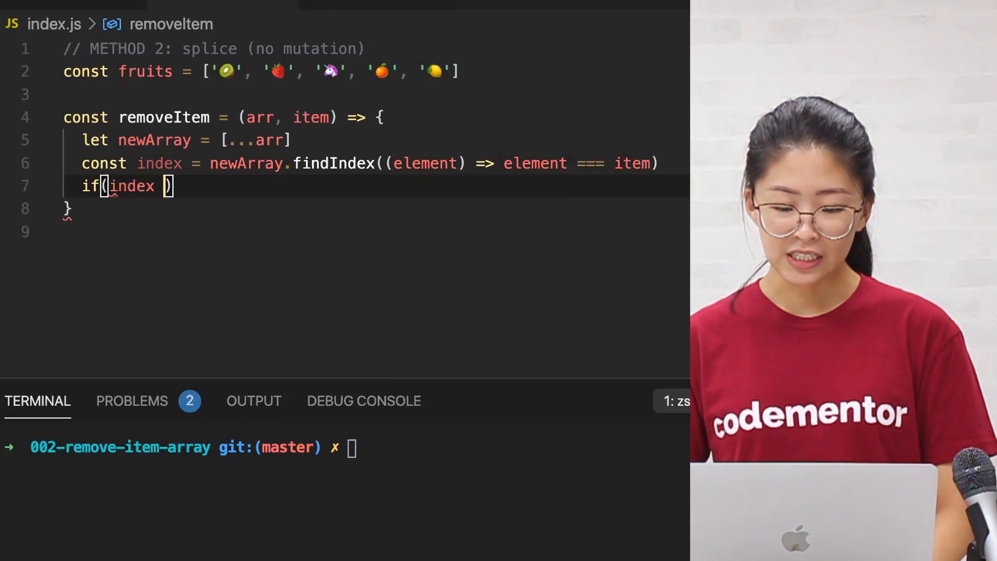
Guard the splice with index !== -1 and start console.log(removeItem()).
{"action": "type", "text": "!== -1"}
{"action": "type", "text": "newArray.splice(index, 1"}
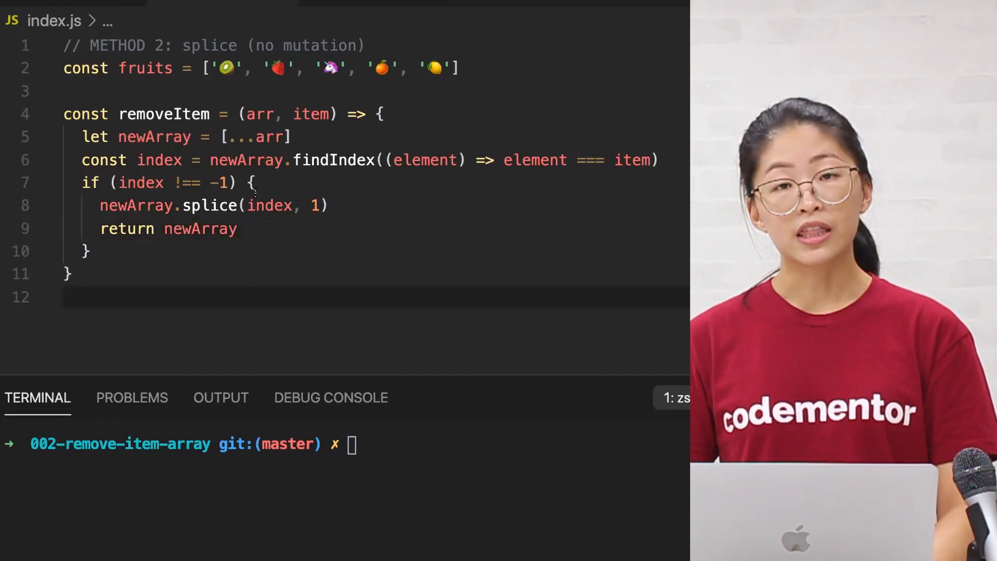
{"action": "type", "text": "console.log(removeItem()"}
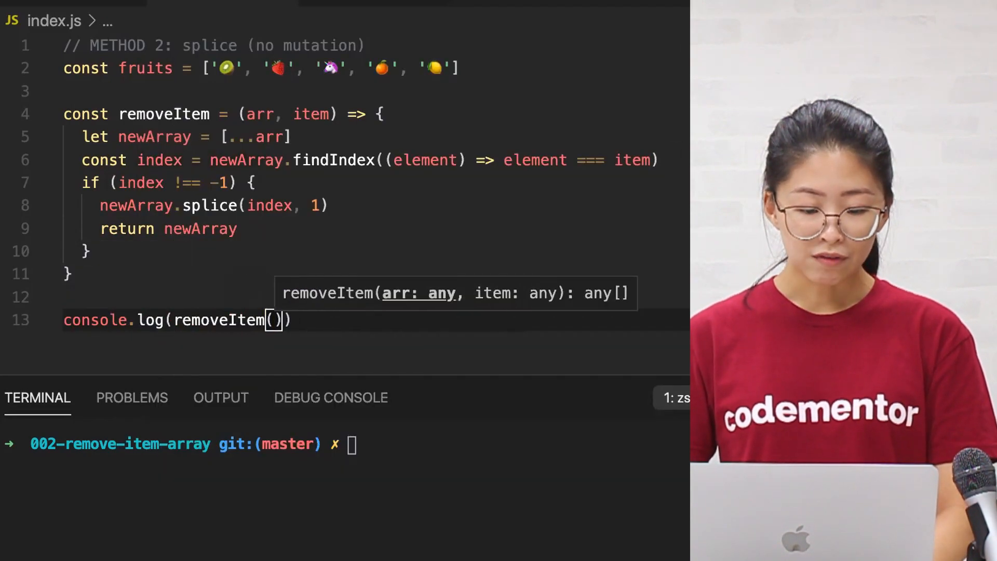
Call removeItem(fruits, '🦄'), run the script, and start the filter version with node index ready.
{"action": "type", "text": "fruits, '🦄'"}
{"action": "left_click", "coordinate": [344, 443]}
{"action": "type", "text": "no"}
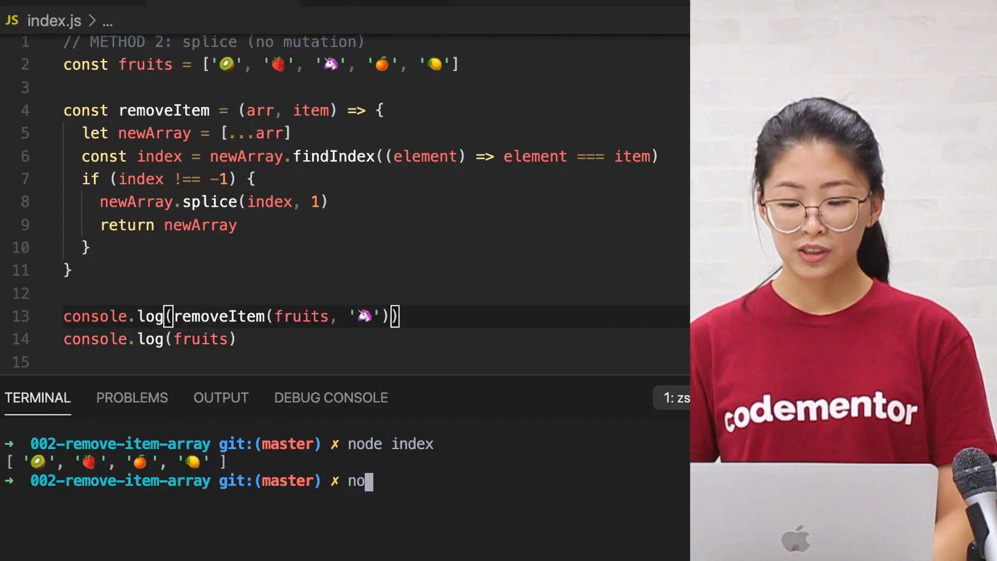
{"action": "key", "text": "Enter"}
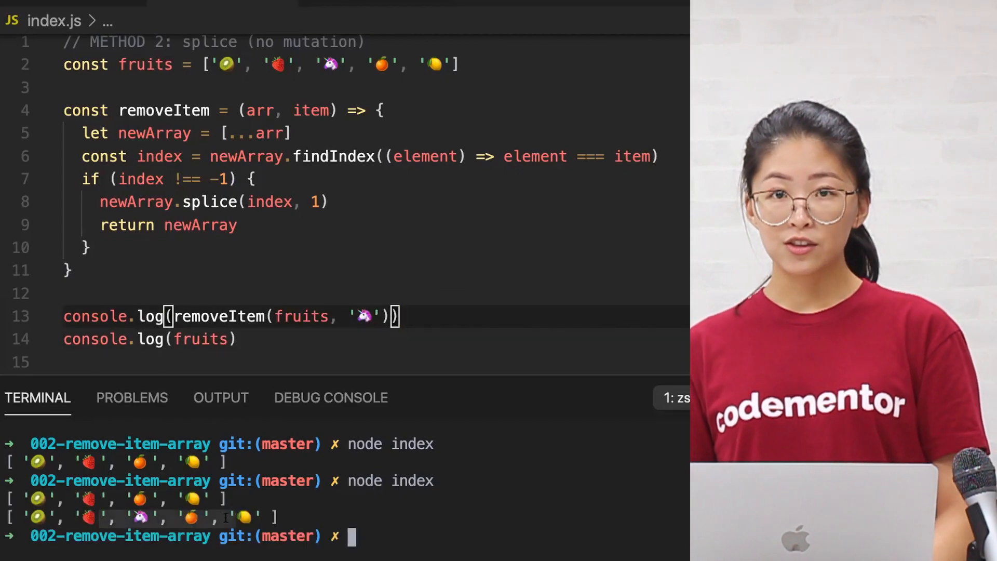
{"action": "type", "text": "c"}
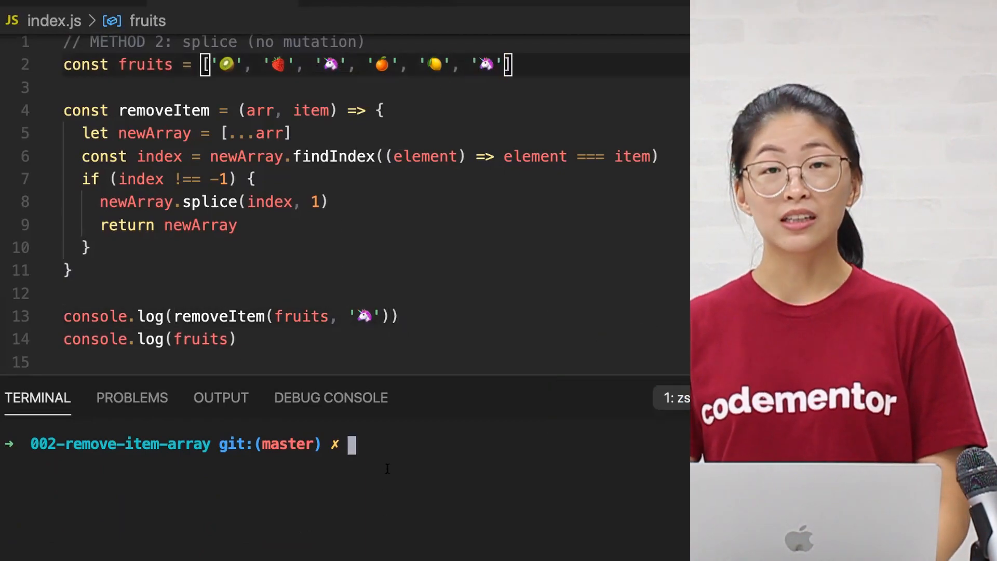
{"action": "type", "text": "node index"}
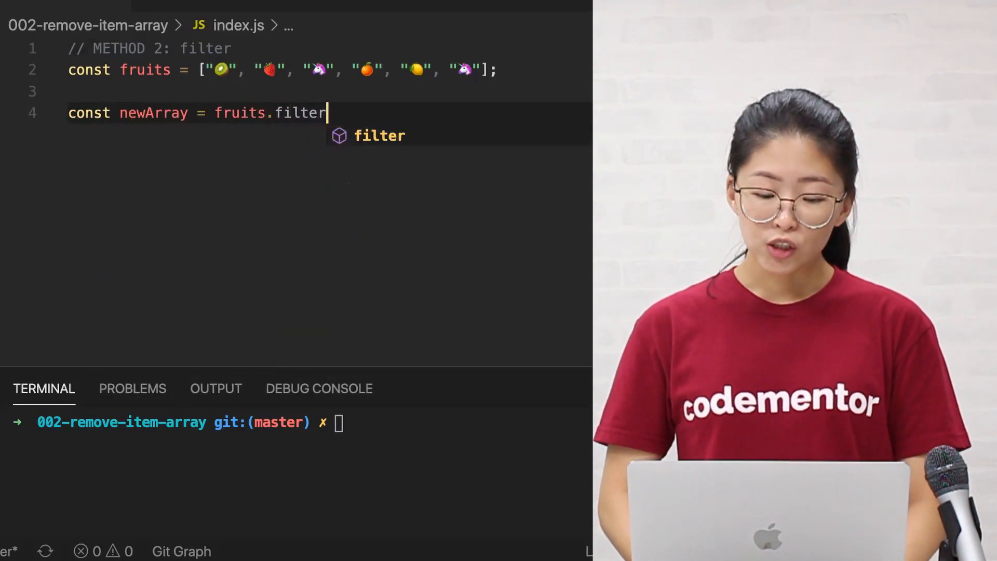
Filter fruits with (item) => item !== "🦄" and log the resulting newArray.
{"action": "type", "text": "((item) =>"}
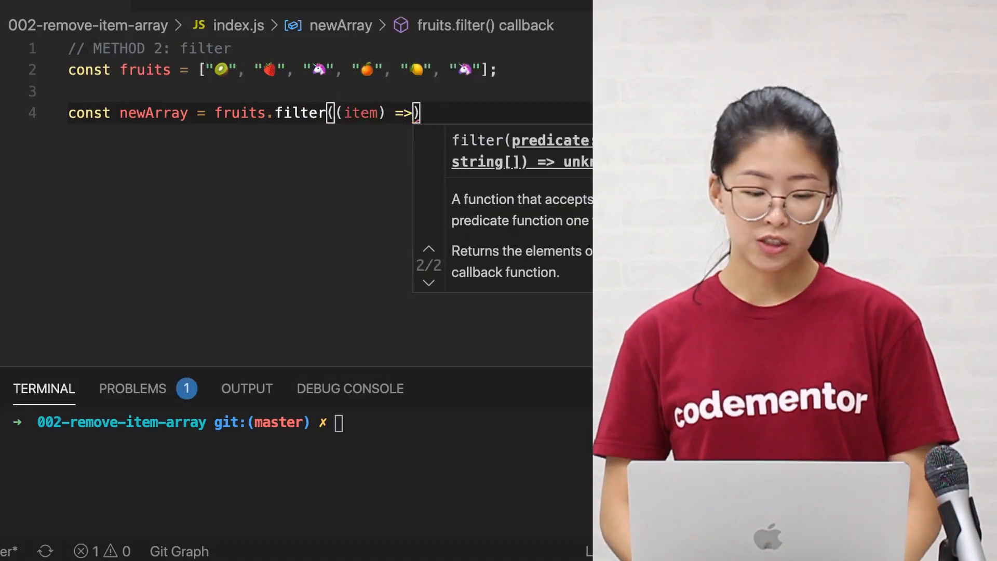
{"action": "type", "text": "item !=="}
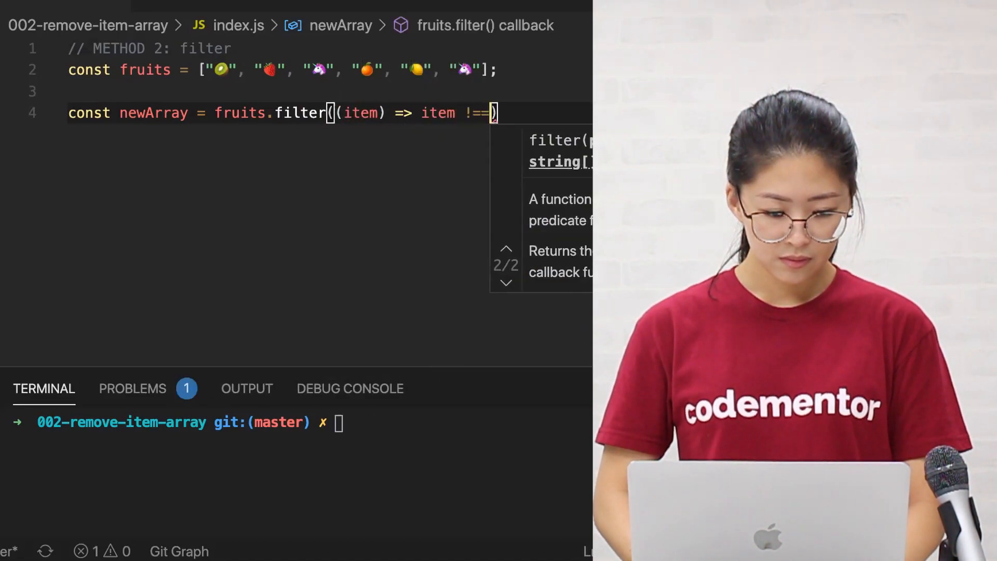
{"action": "type", "text": "\"🦄\""}
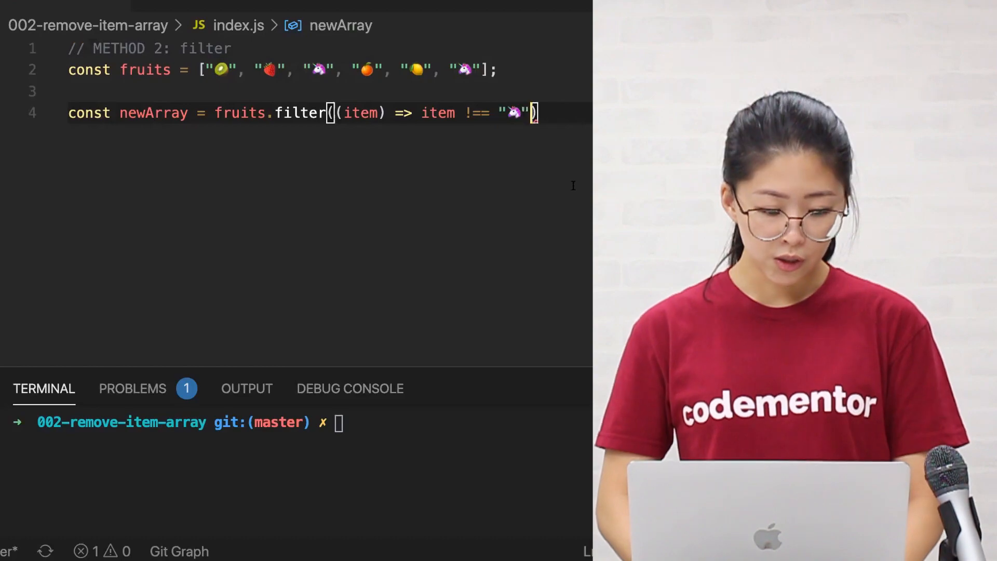
{"action": "type", "text": "console.log("}
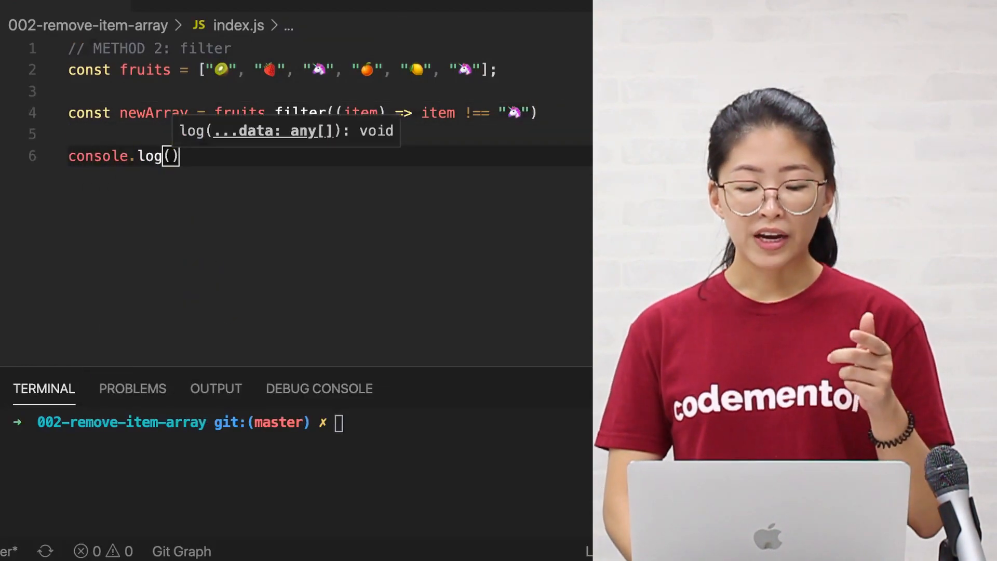
{"action": "type", "text": "newArray"}
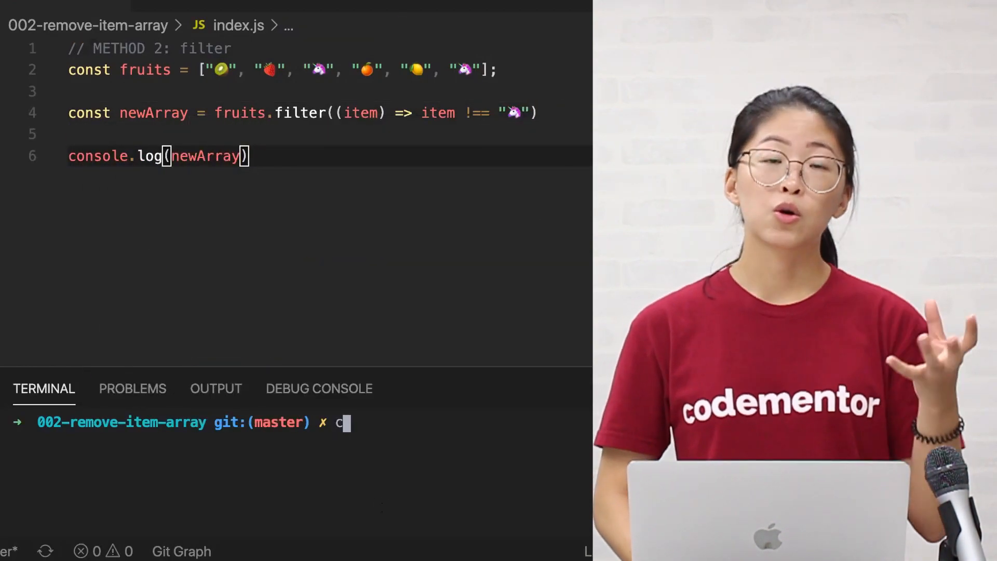